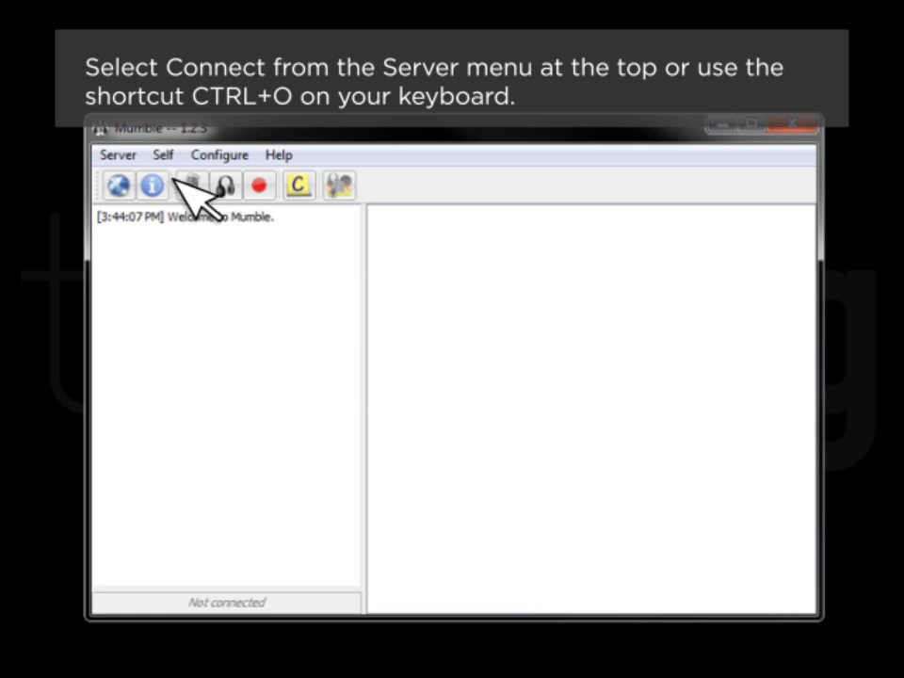
# - Open the Mumble server connect list and start a new server entry with Add New
pyautogui.click(116, 154)
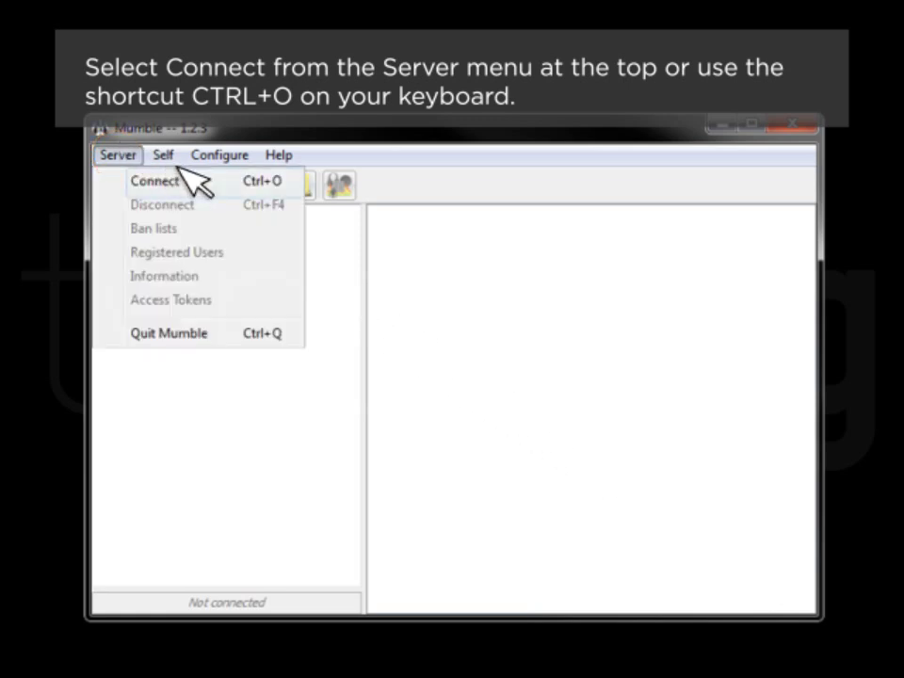
pyautogui.click(155, 181)
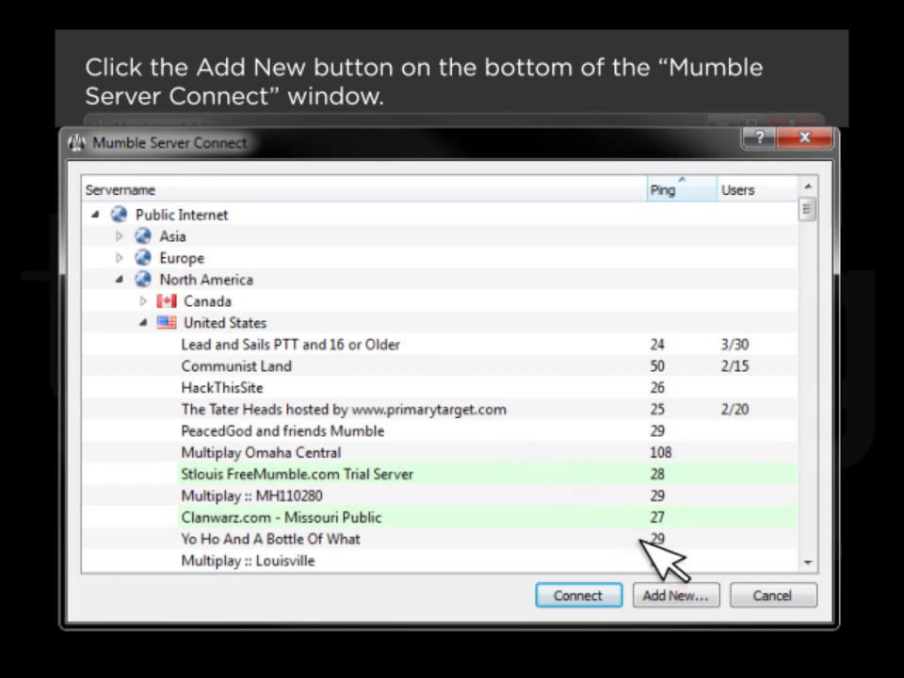
pyautogui.click(676, 595)
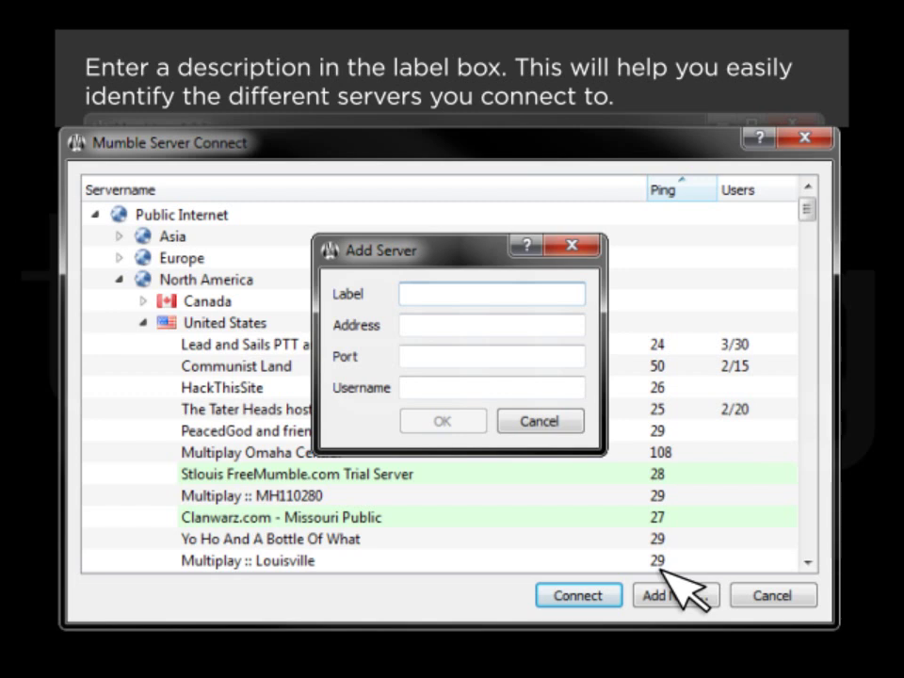
# - Enter label Main, address 11.11.1.111 and port 1234 for the new server
pyautogui.write('Main')
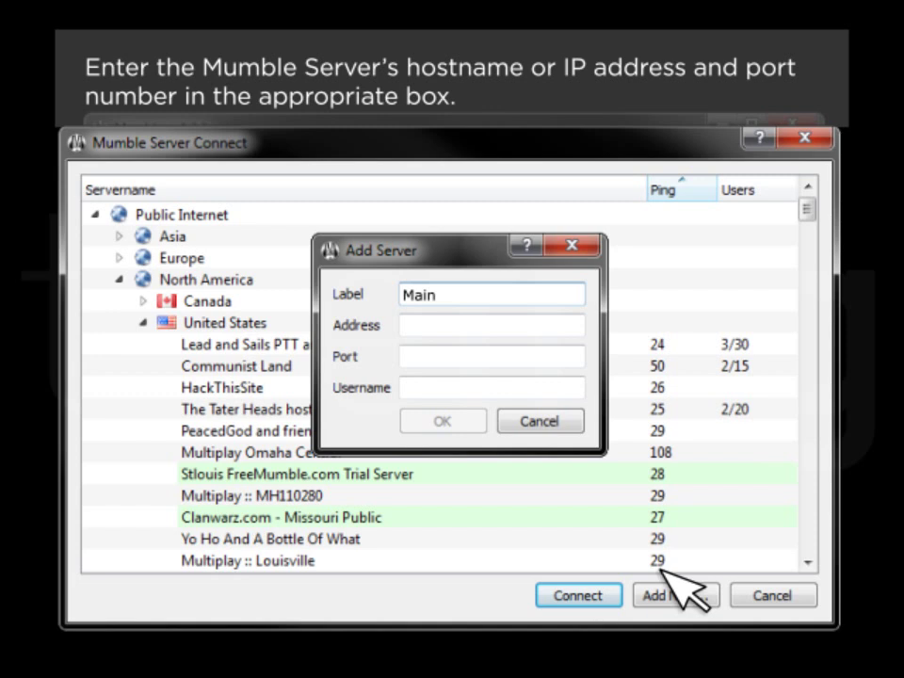
pyautogui.write('11.11.1.111')
pyautogui.click(492, 357)
pyautogui.write('12')
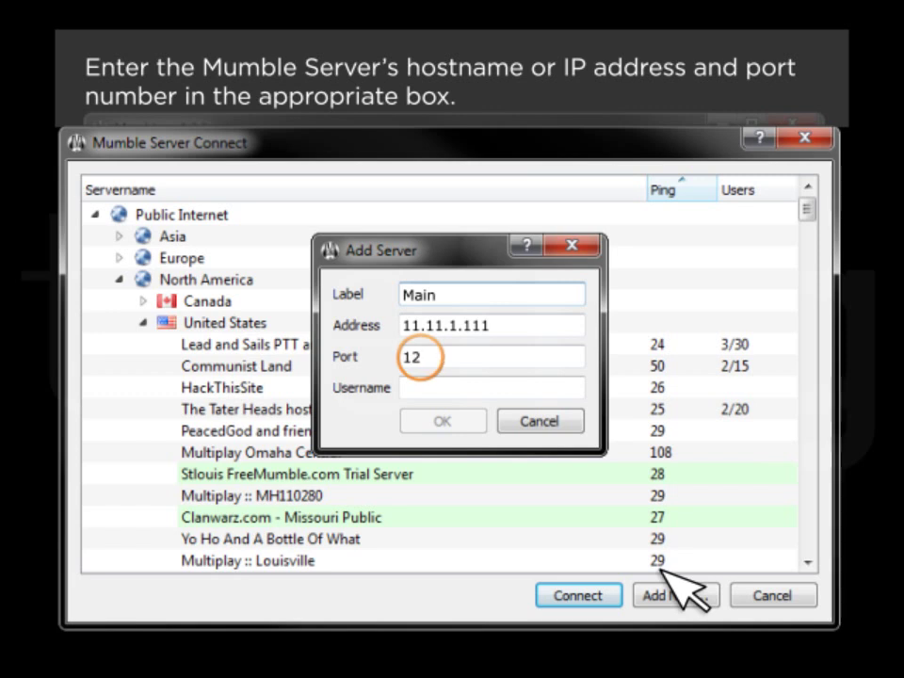
pyautogui.write('34')
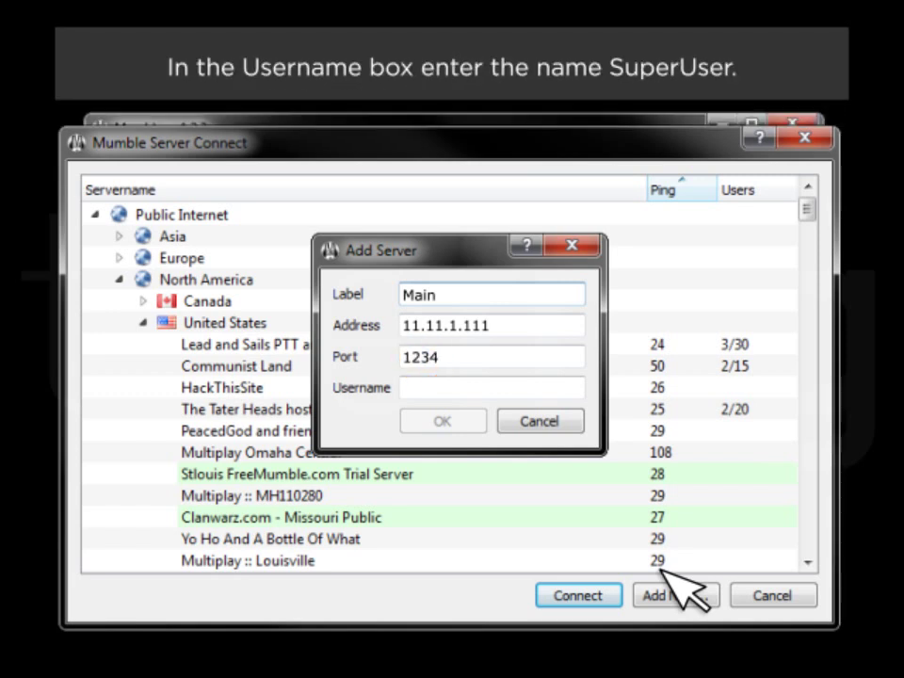
# - Set username SuperUser with a password and save the Main entry to Favorites
pyautogui.write('SuperUser')
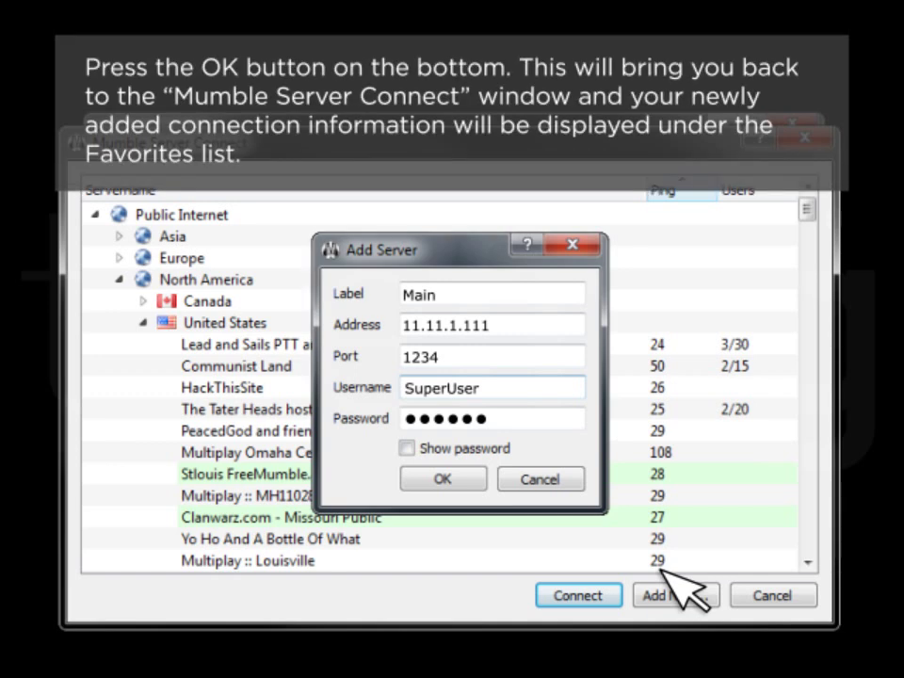
pyautogui.moveTo(613, 542)
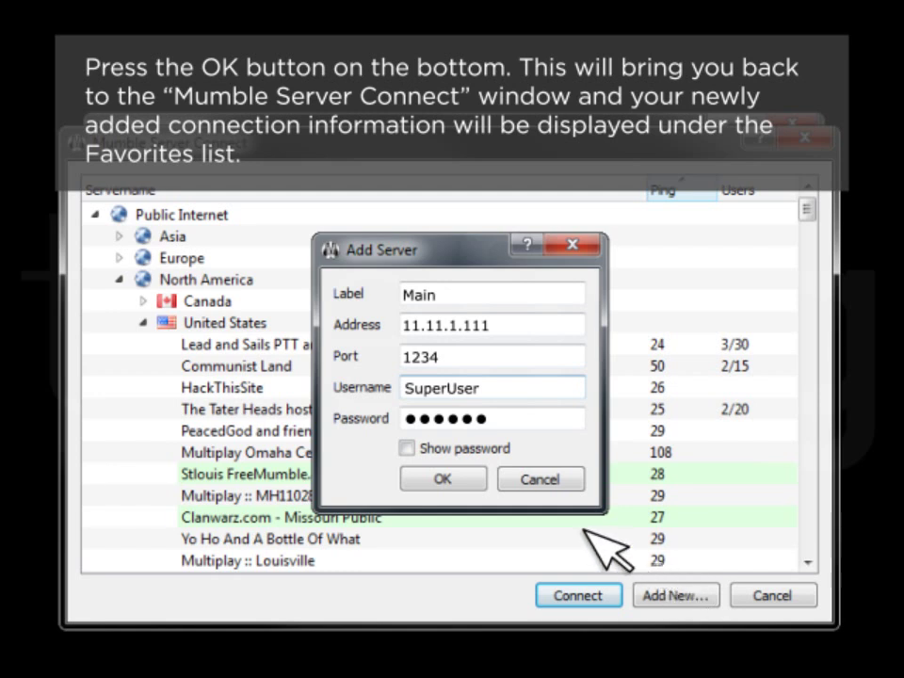
pyautogui.click(443, 480)
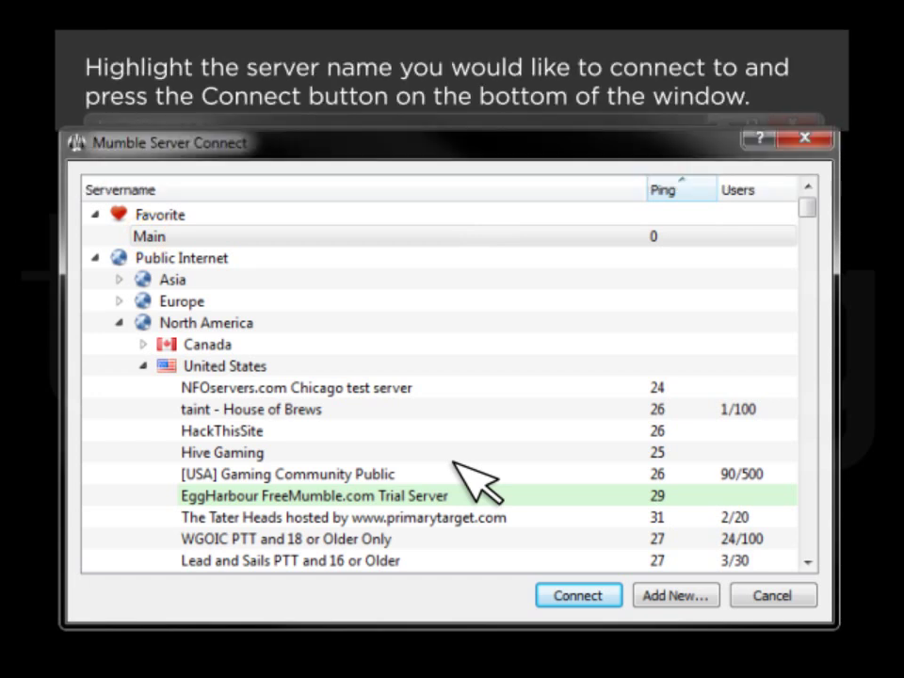
pyautogui.moveTo(268, 315)
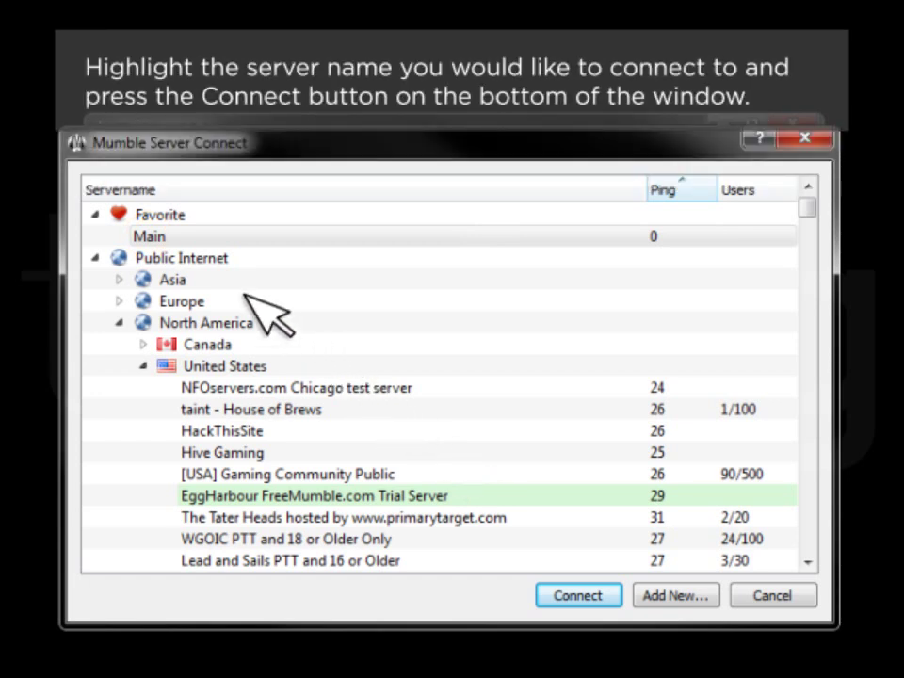
# - Select the favorite server Main and connect to it
pyautogui.click(149, 236)
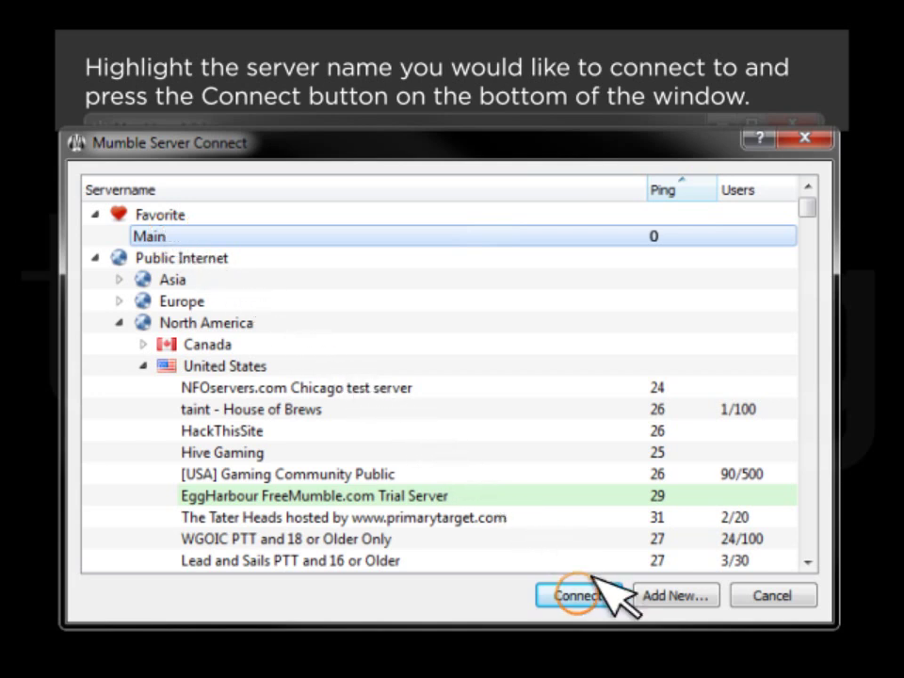
pyautogui.click(576, 595)
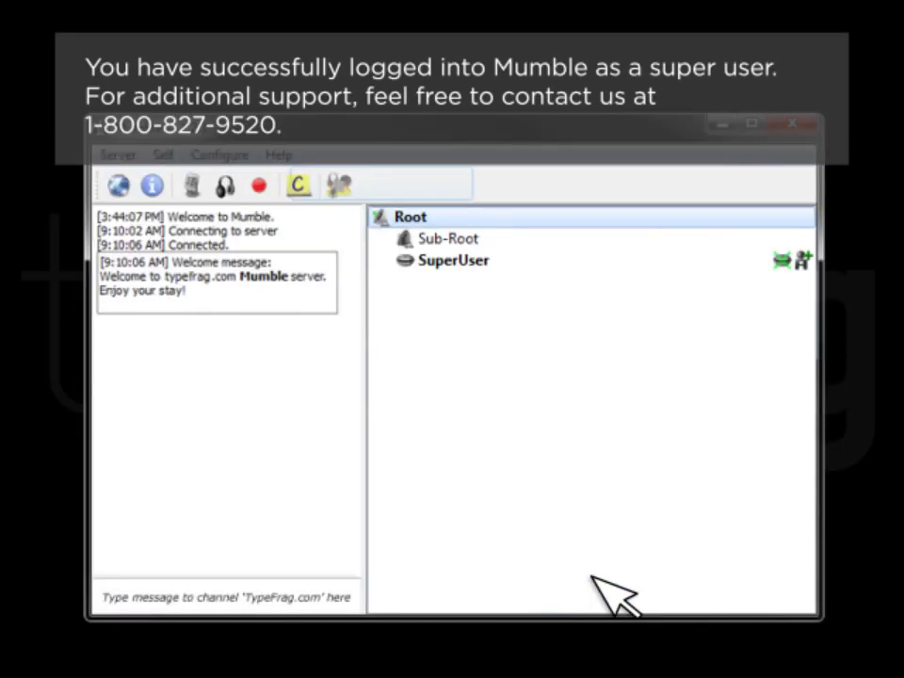